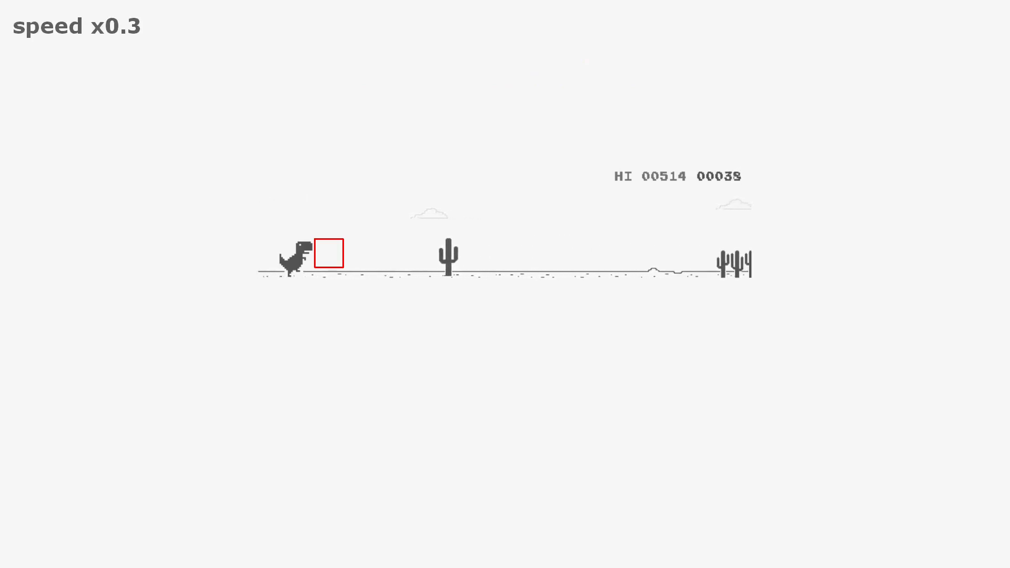
# Jump the dino over two approaching cacti to reach a score of 85.
pyautogui.press('space')
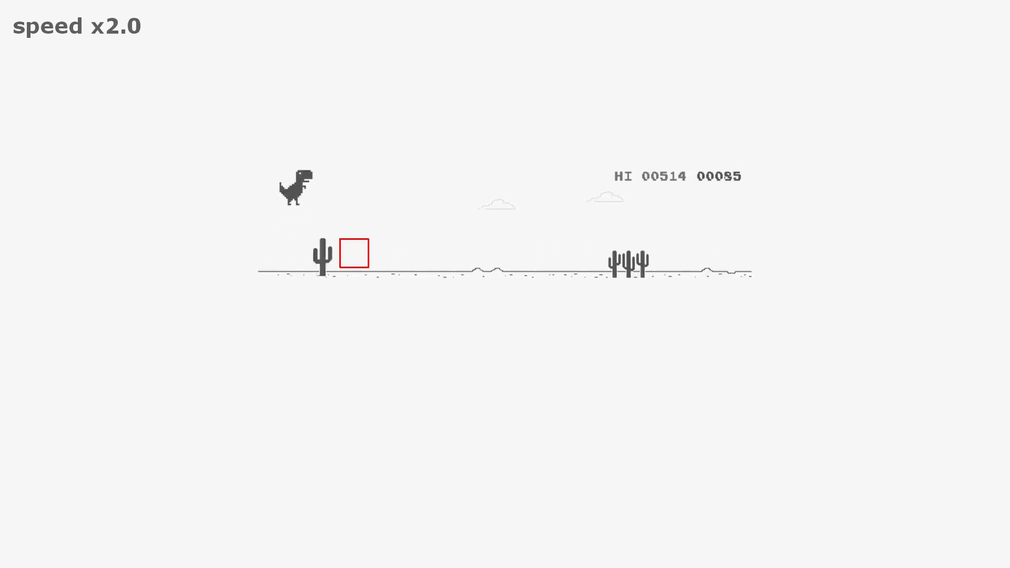
pyautogui.press('space')
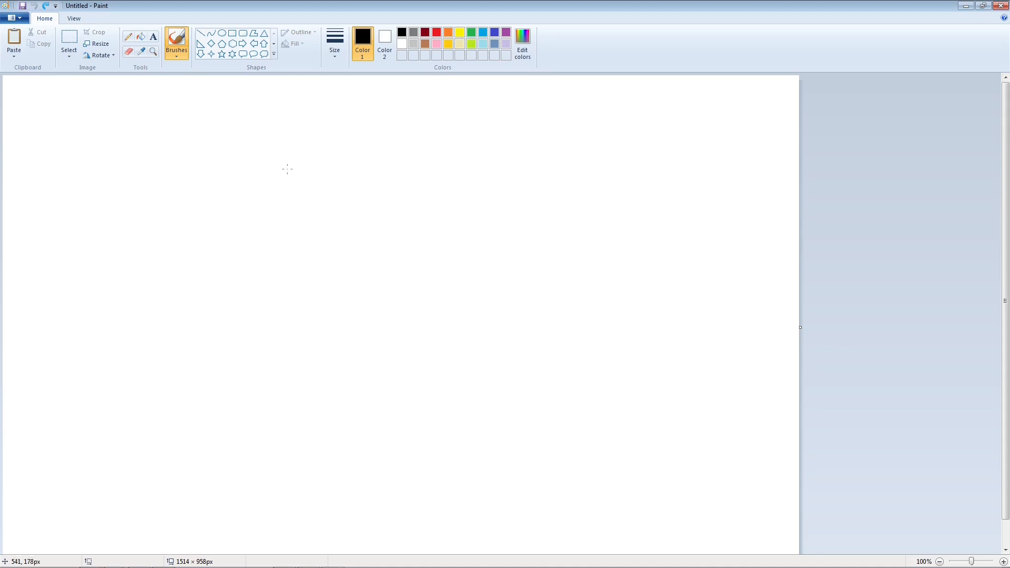
pyautogui.moveTo(13, 40)
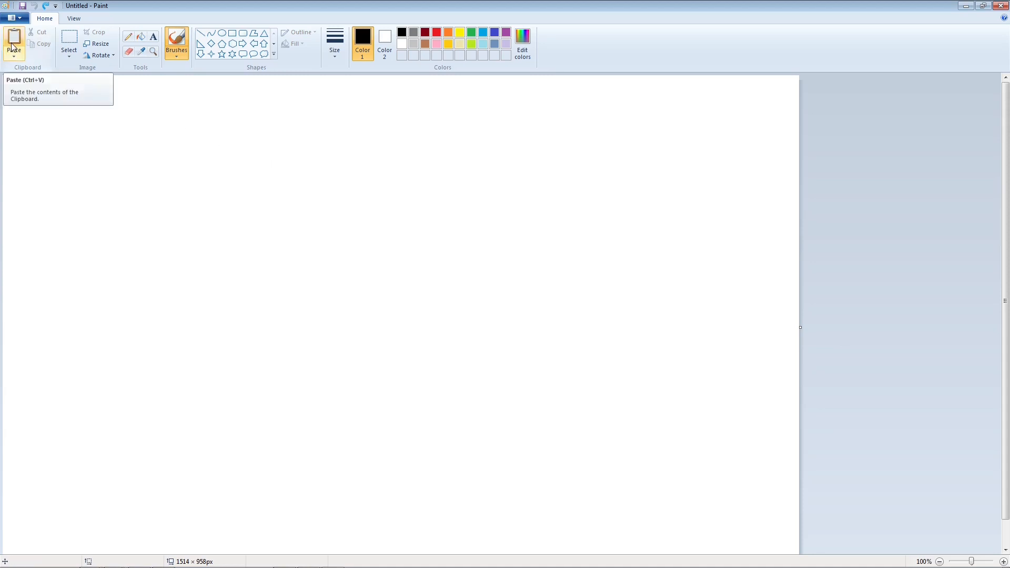
# Paste the T-Rex Runner screenshot onto the Paint canvas to read the dino's front coordinates.
pyautogui.click(13, 41)
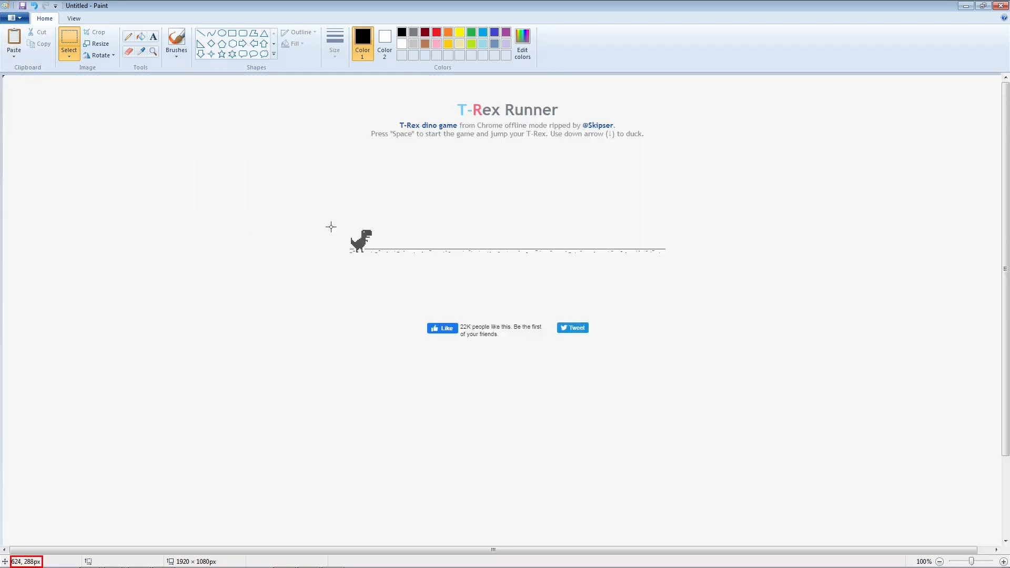
pyautogui.moveTo(352, 227)
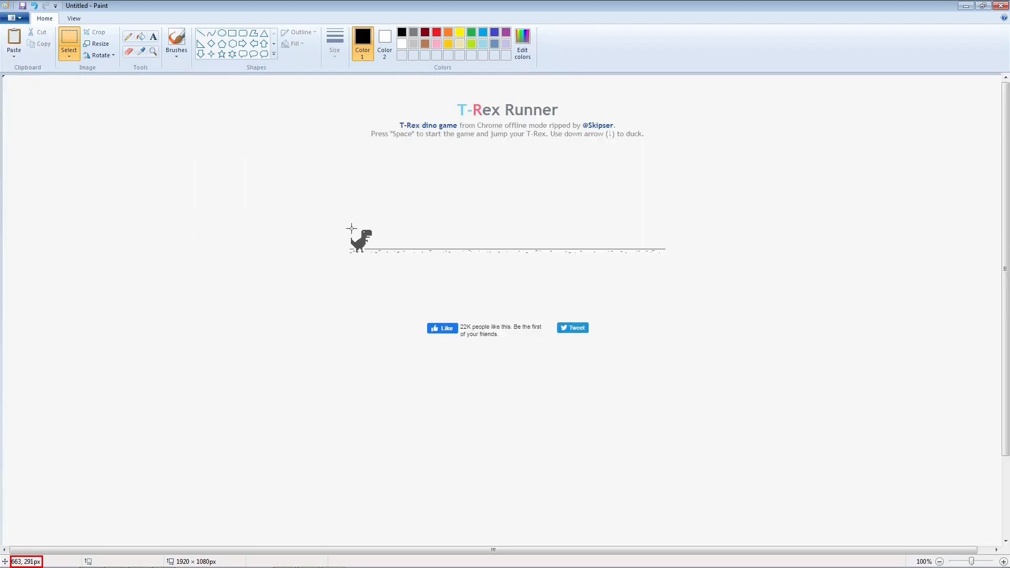
pyautogui.moveTo(351, 232)
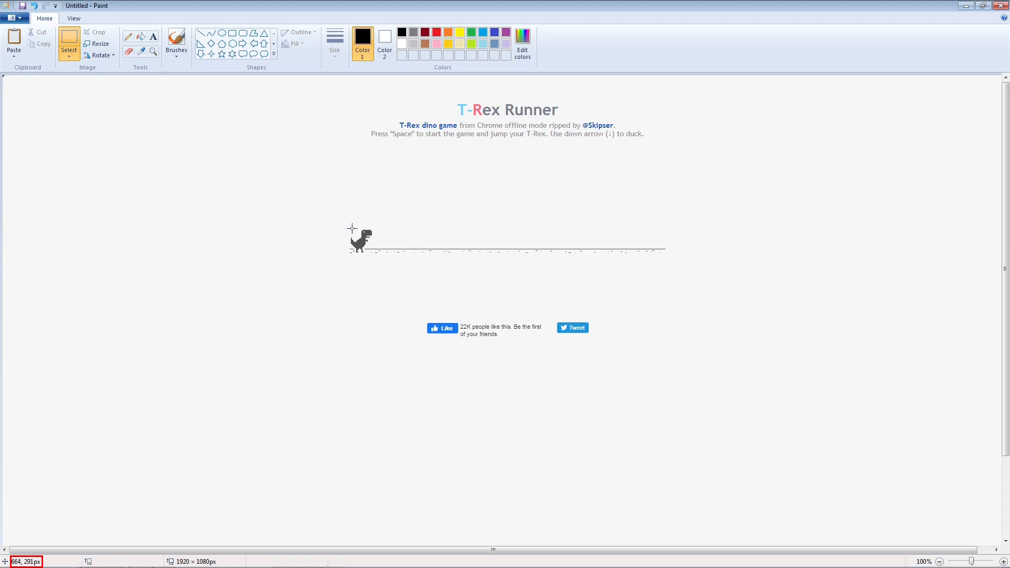
pyautogui.moveTo(371, 251)
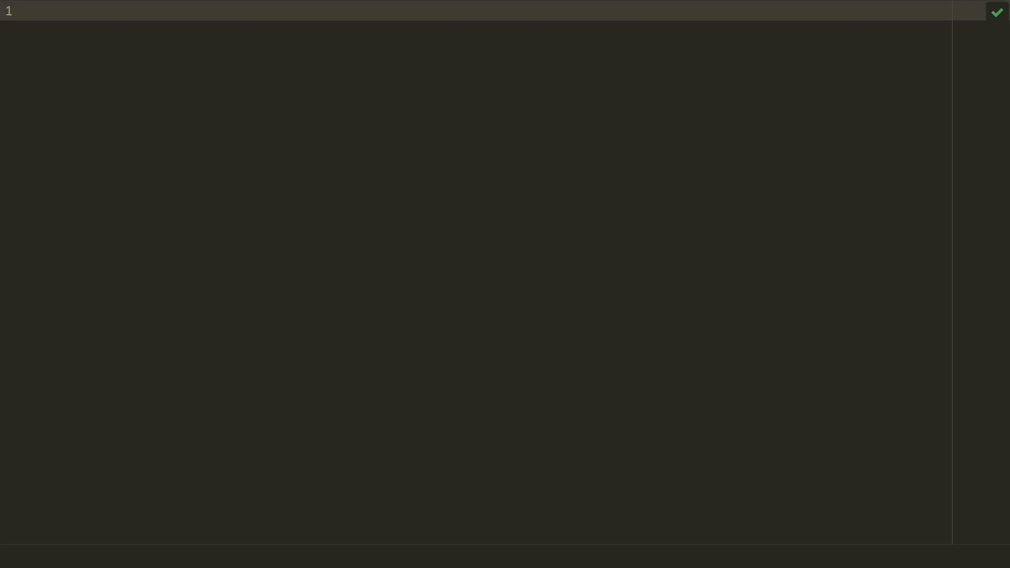
# Import ImageGrab and ImageOps from PIL and define dino = (663, 291, 700, 335).
pyautogui.write('from')
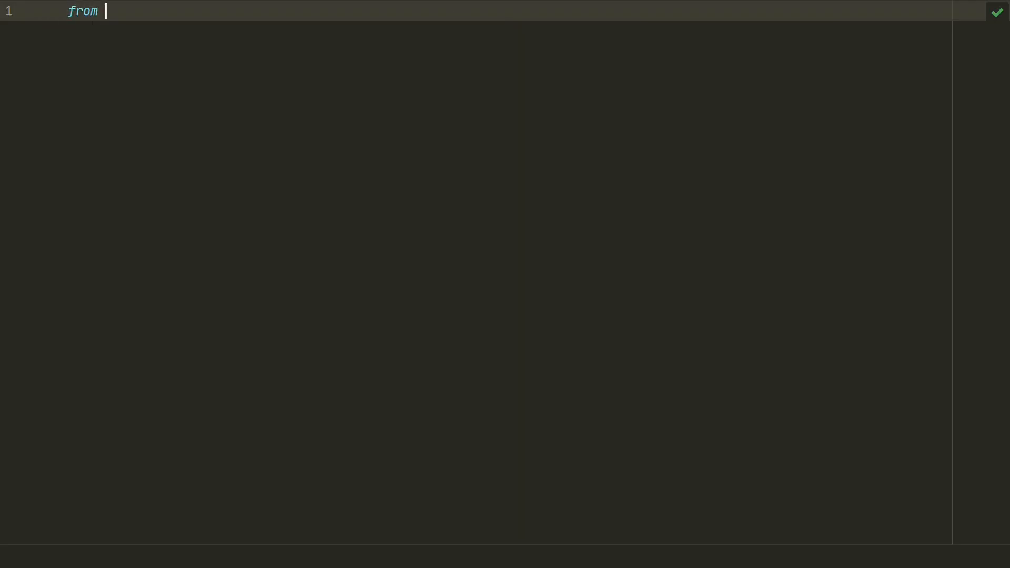
pyautogui.write('PIL import ImageGrab, ImageOps')
pyautogui.write('dino')
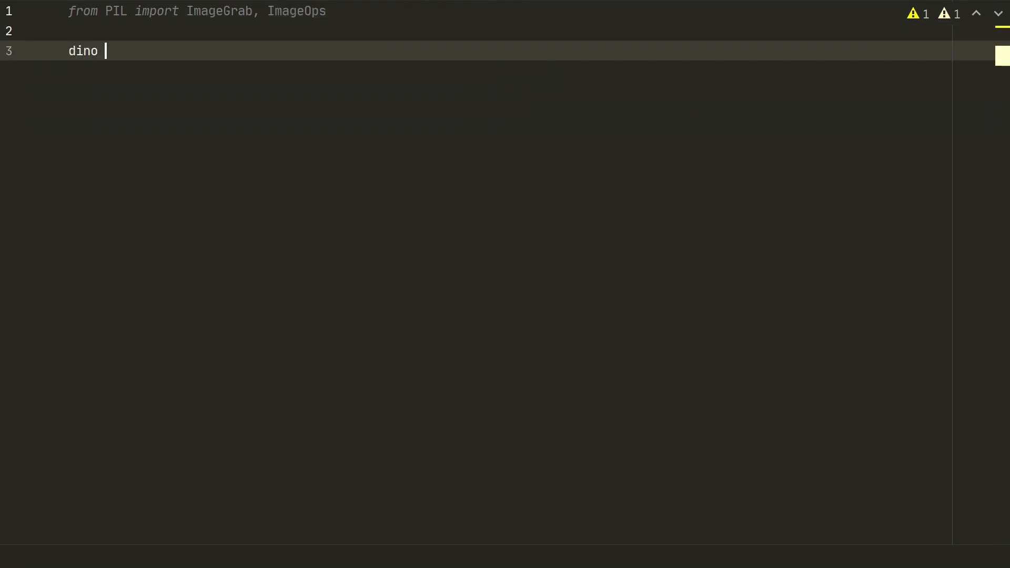
pyautogui.write('= (663, 291, 700, 335)')
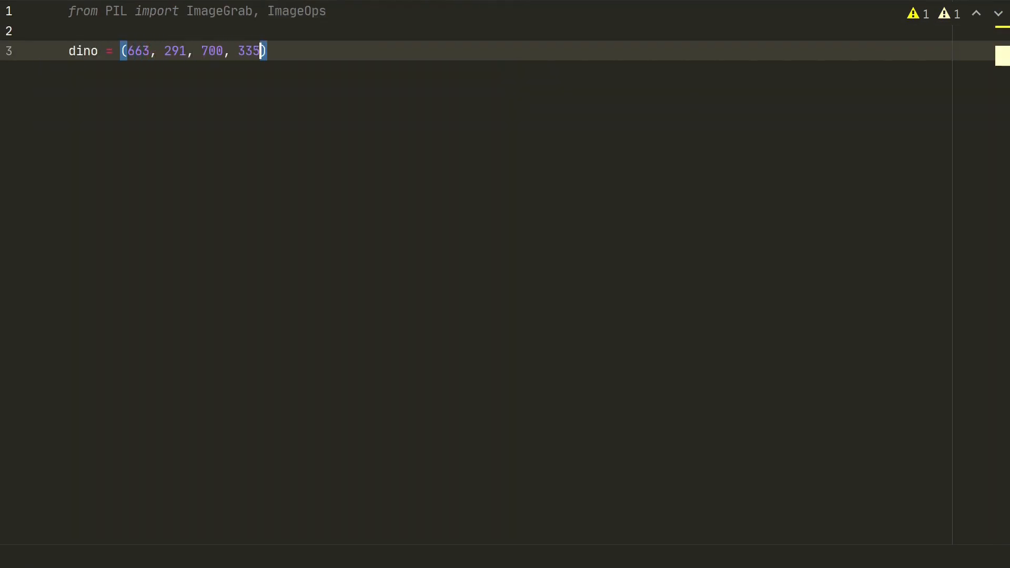
pyautogui.press('Enter')
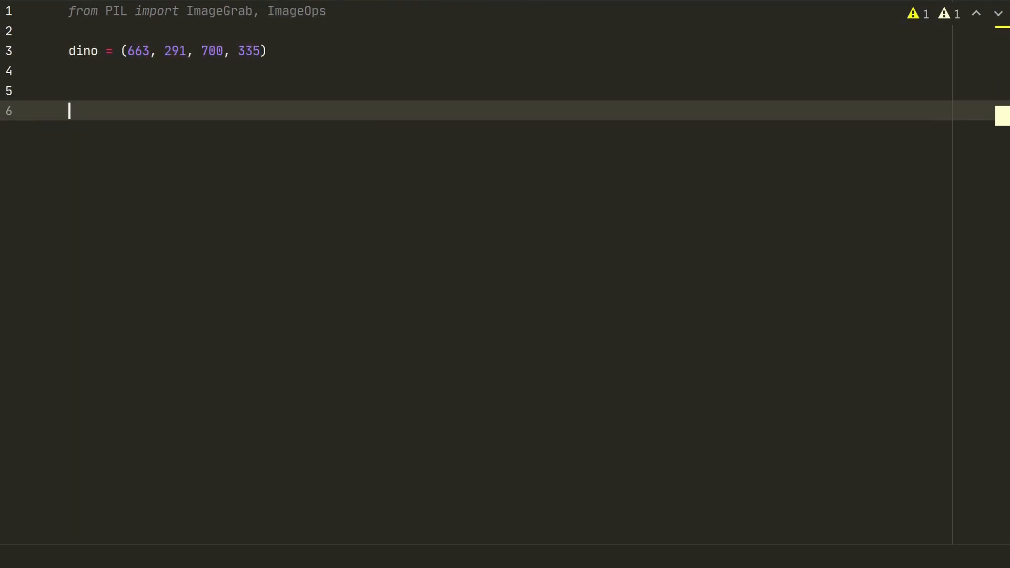
# Define imagegrab() building a bbox from the dino tuple and grabbing that screen region.
pyautogui.write('def imagegrab():')
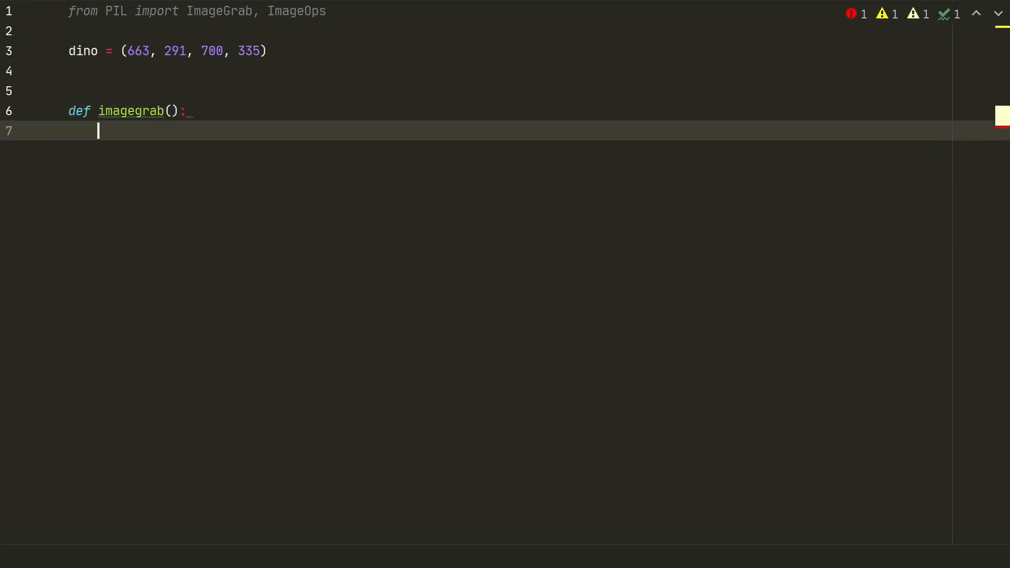
pyautogui.write('bbox = (')
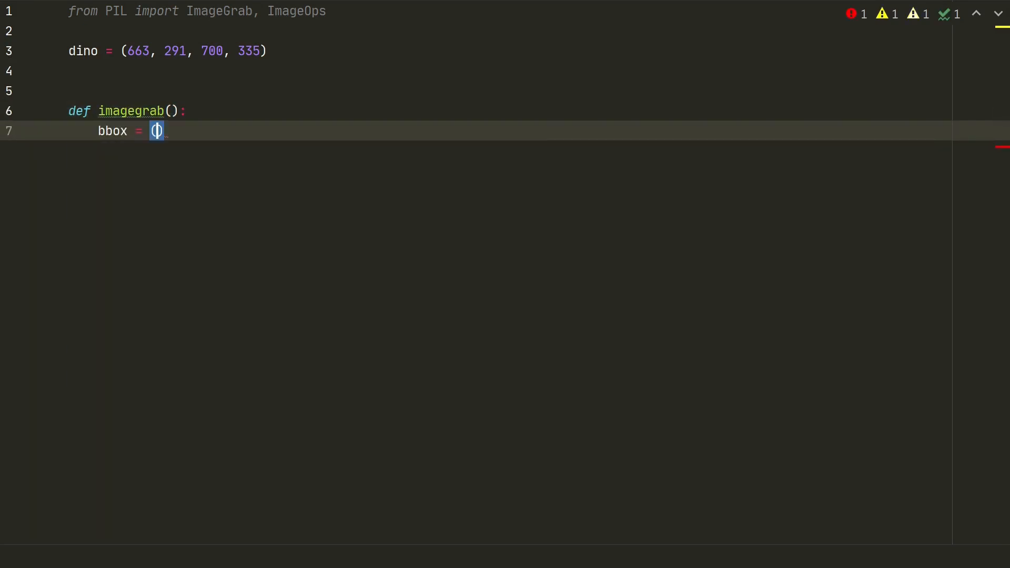
pyautogui.write('dino[0], dino[1], dino[2]')
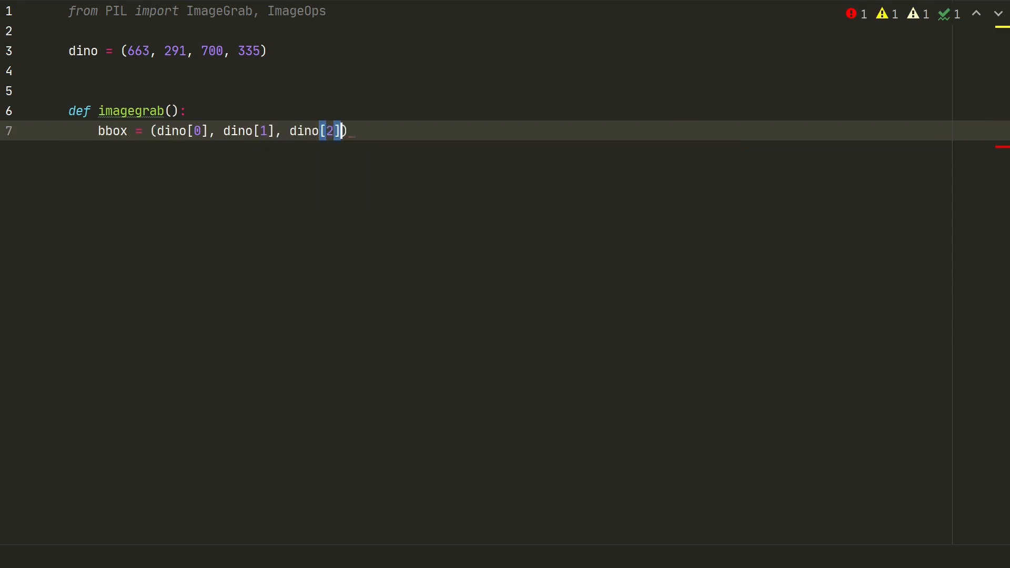
pyautogui.write(', dino[3]')
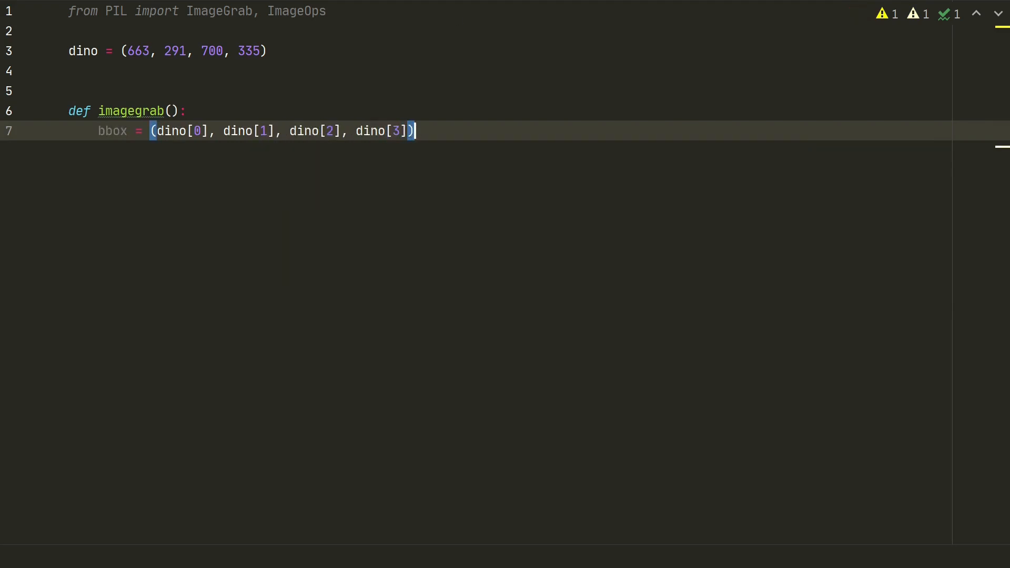
pyautogui.write('img =')
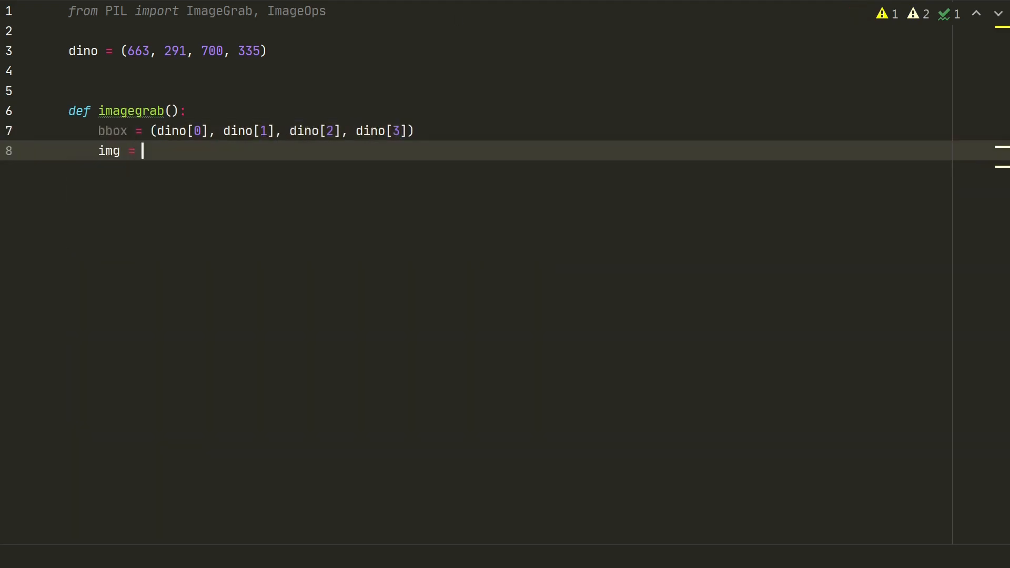
pyautogui.write('ImageGrab.grab(bbox)')
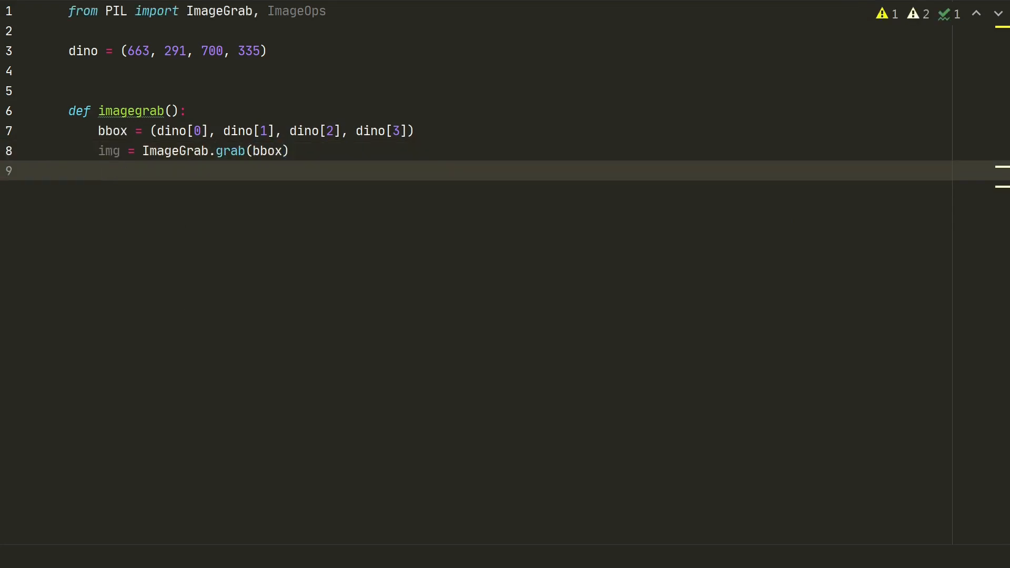
# Convert the grab to grayscale with ImageOps and save it as dino.jpg.
pyautogui.write('grayimg =')
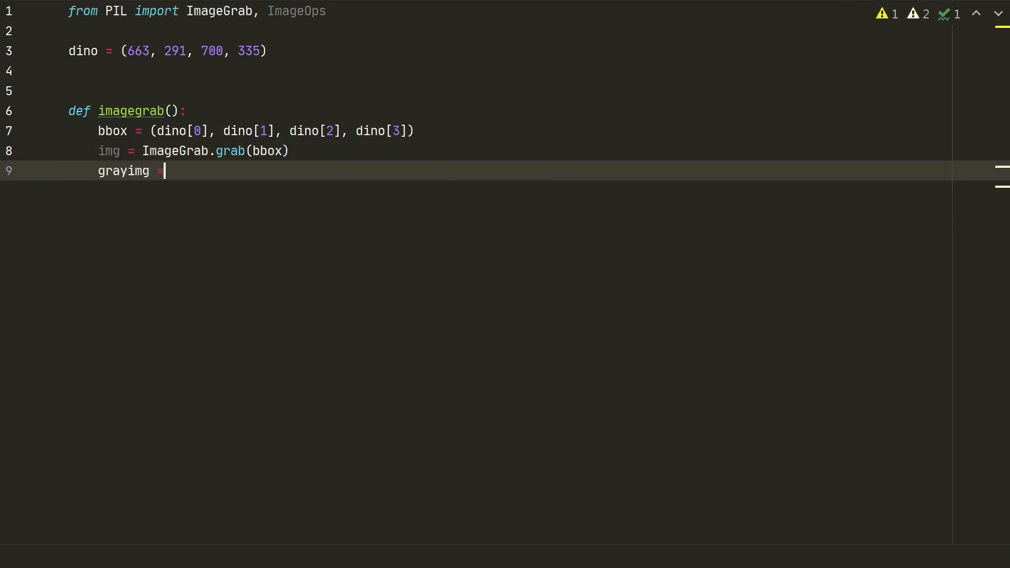
pyautogui.write('ImageOps.grayscale(img')
pyautogui.write('grayimg.save("di')
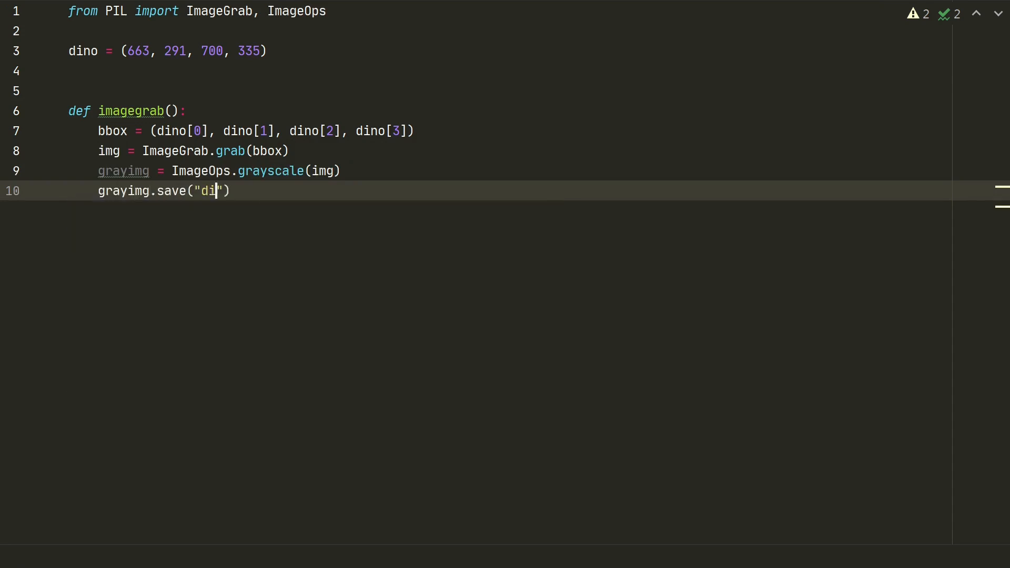
pyautogui.write('no.jpg')
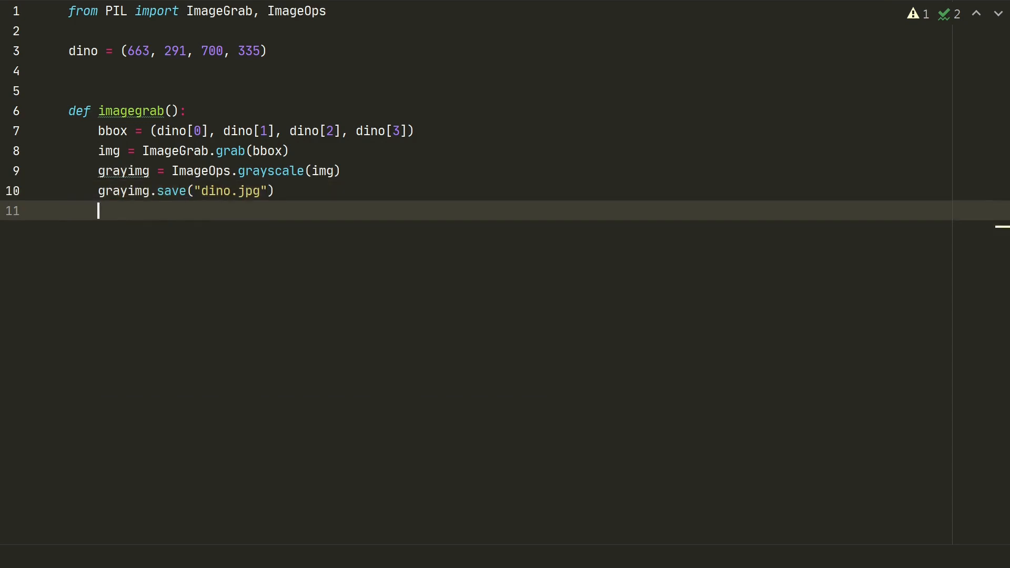
# Print imagegrab() and offset the bbox right by delta = 85.
pyautogui.write('print(imageg')
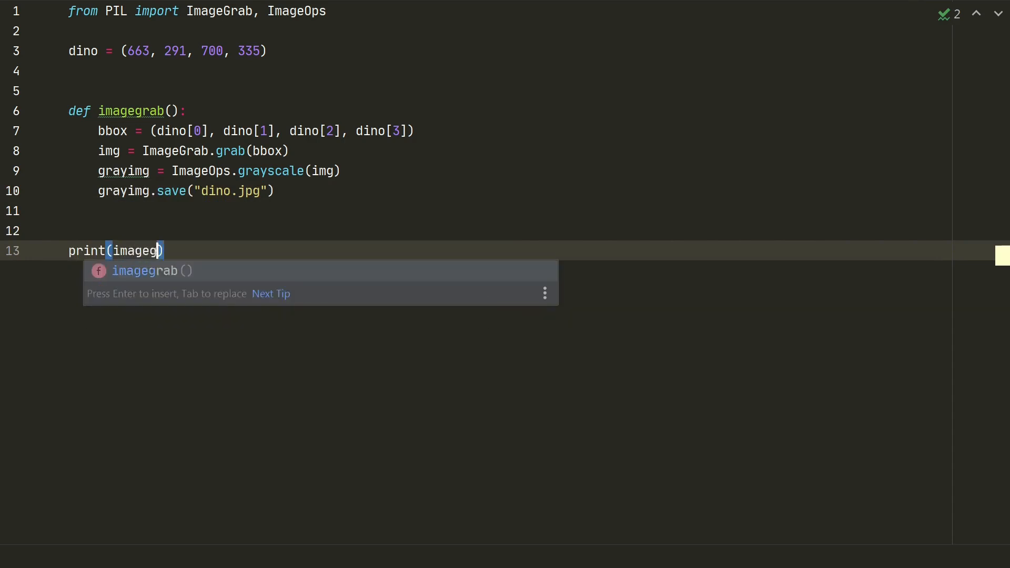
pyautogui.press('Tab')
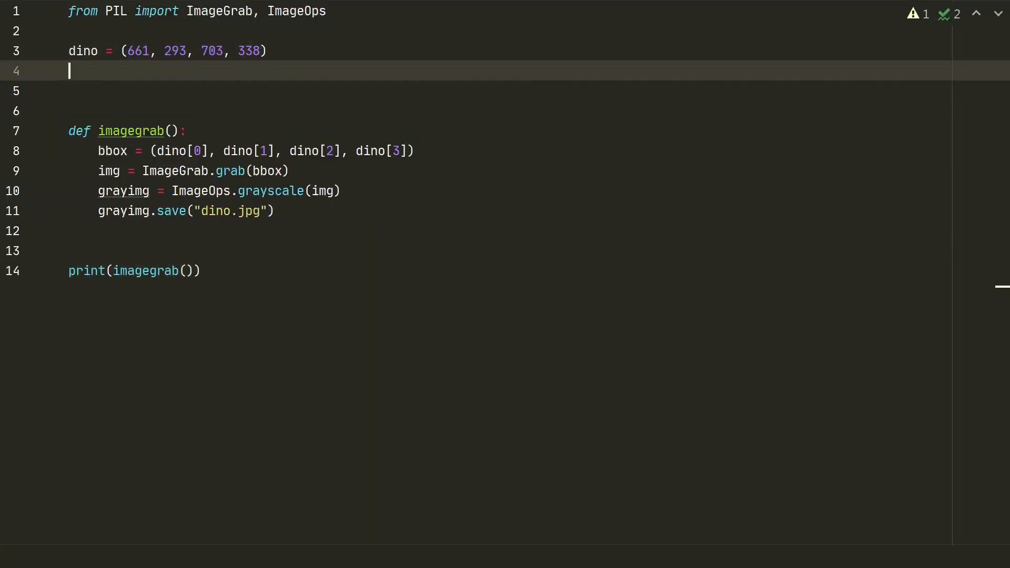
pyautogui.write('delta = 85')
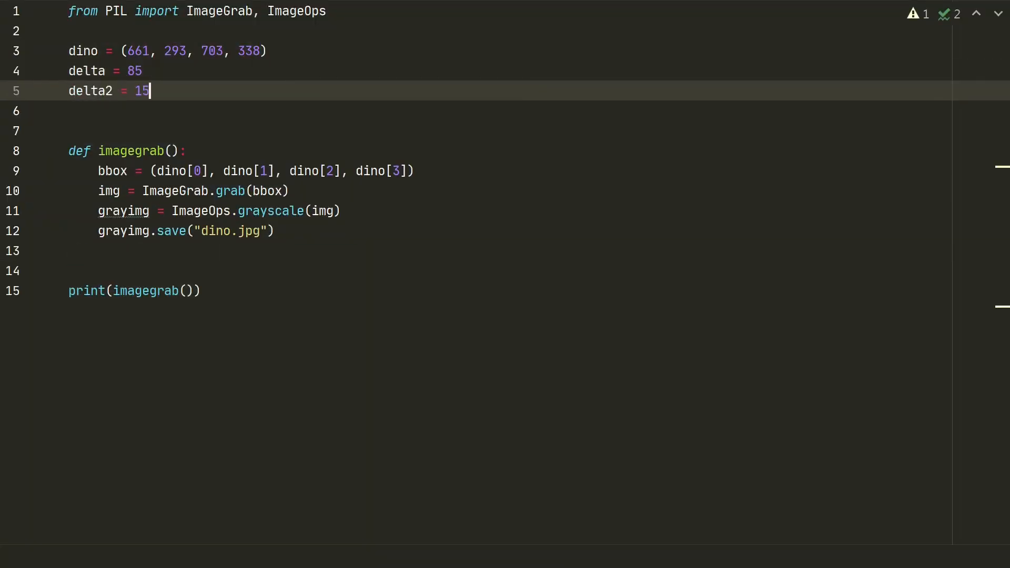
pyautogui.write('+ delta')
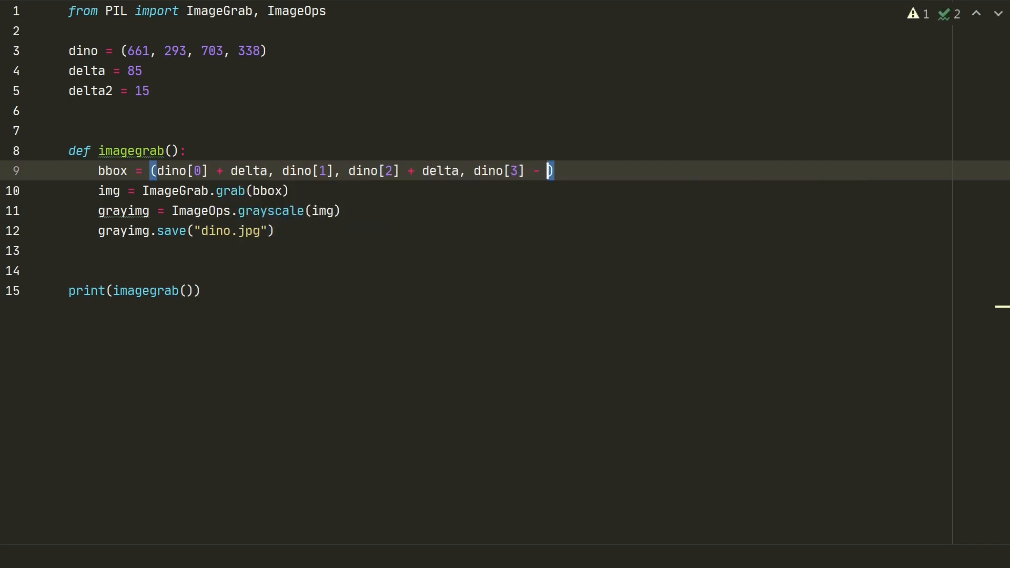
# Shift the box up by delta2 = 15 and rename the saved image to target.jpg.
pyautogui.write('delta2')
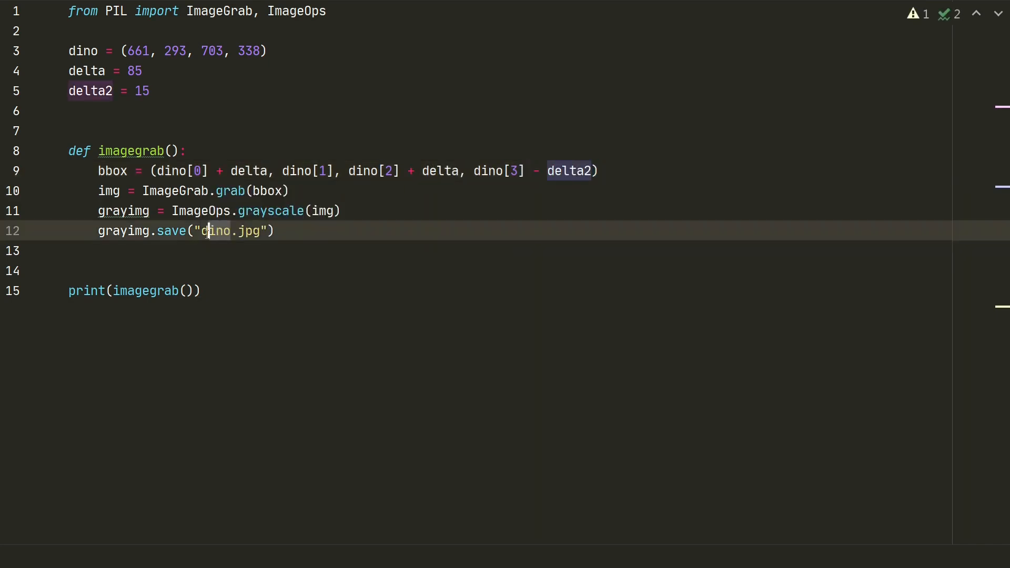
pyautogui.write('target')
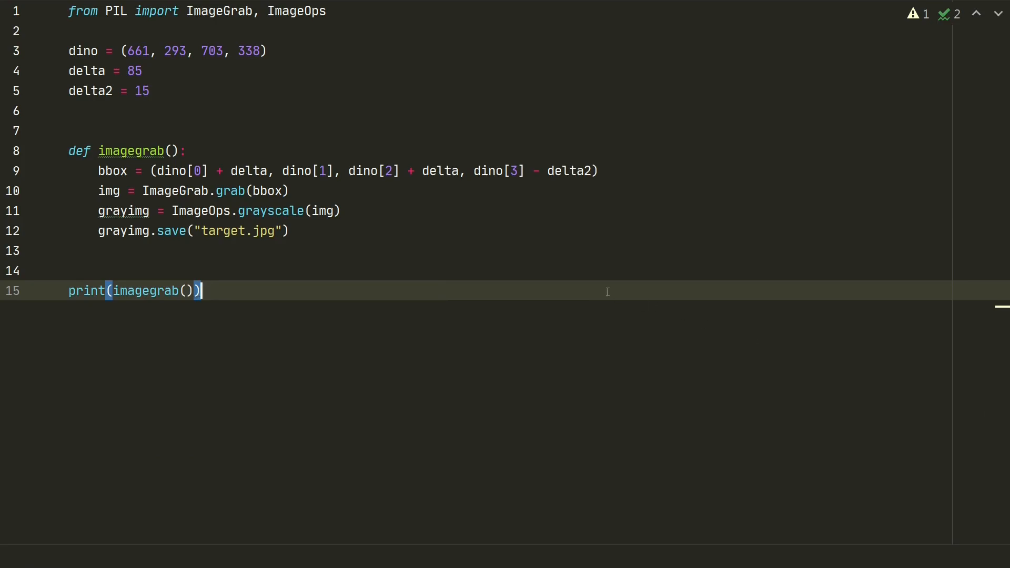
pyautogui.click(290, 231)
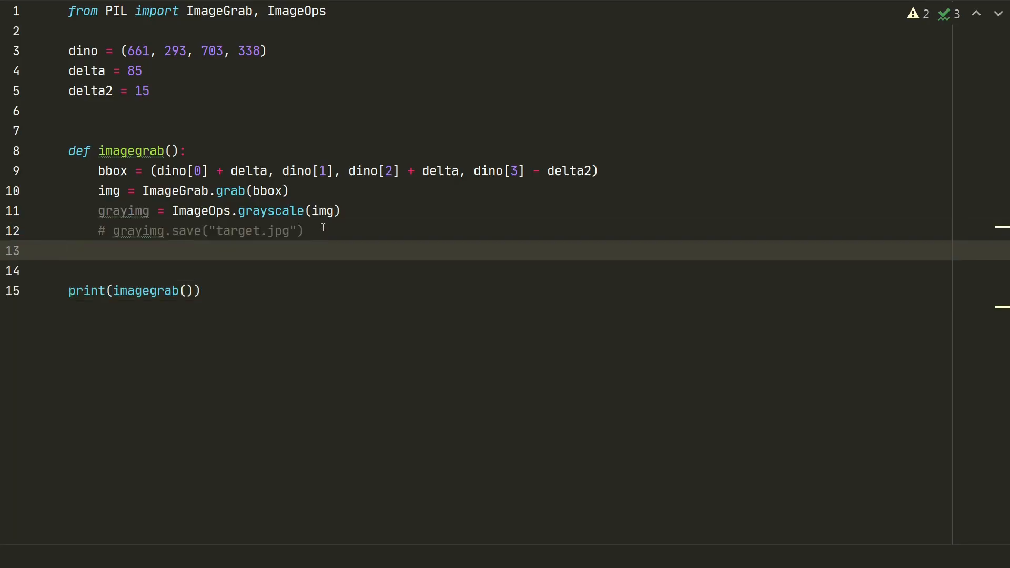
# Return grayimg.getcolors() as b and run the script, printing [(1260, 247)].
pyautogui.write('b')
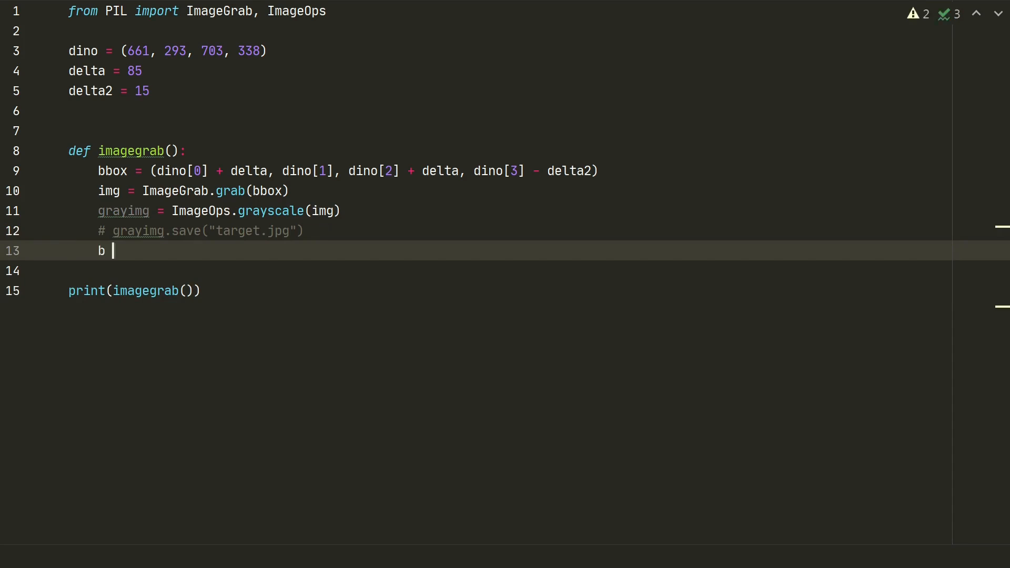
pyautogui.write('= grayimg.getcolors()')
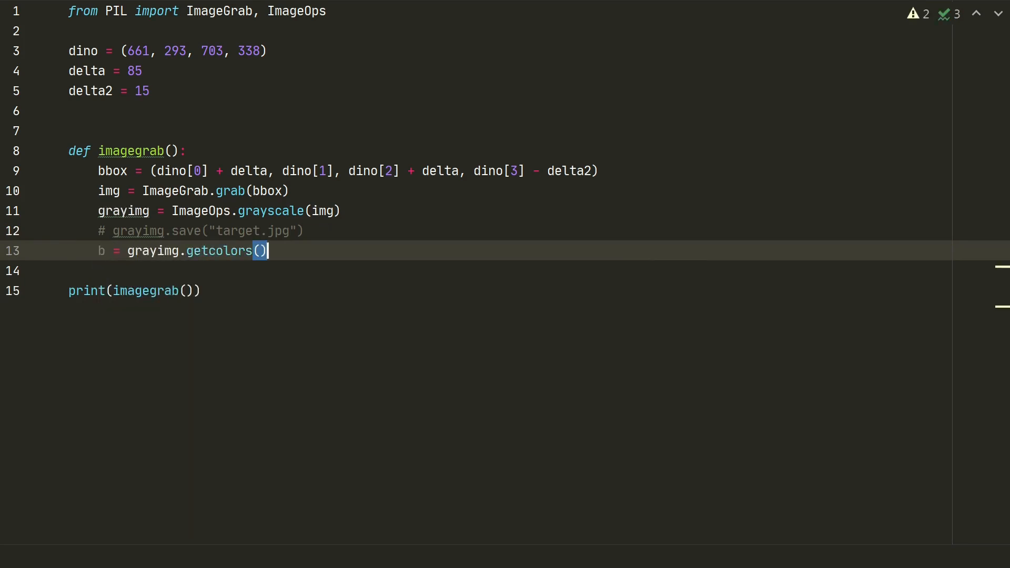
pyautogui.press('enter')
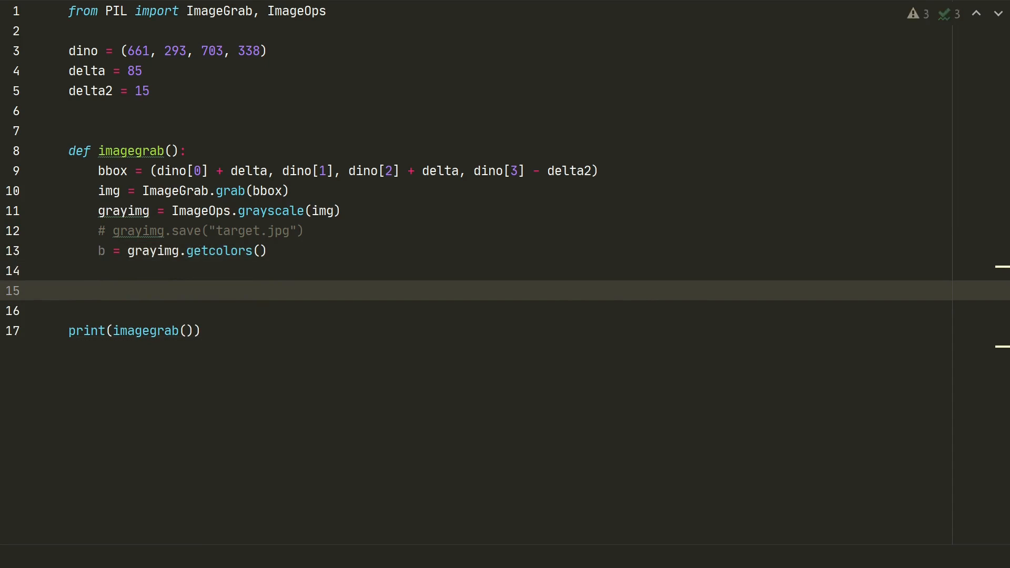
pyautogui.write('return b')
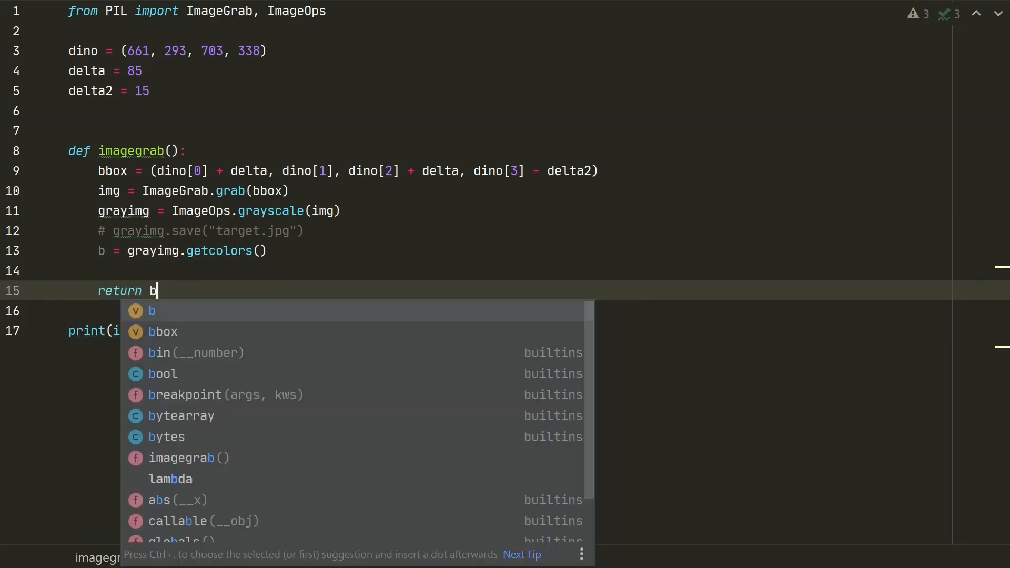
pyautogui.rightClick(134, 330)
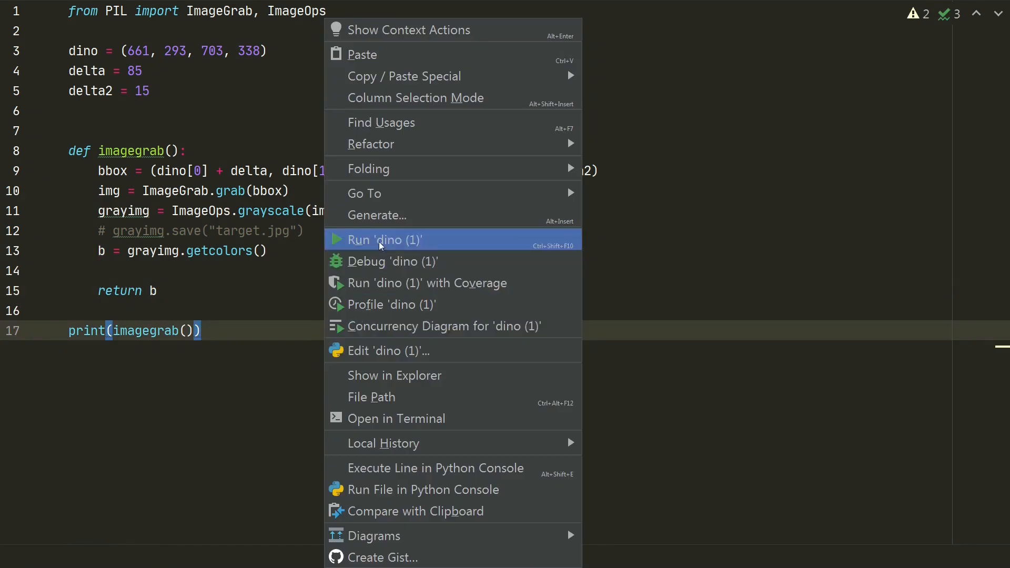
pyautogui.click(385, 240)
pyautogui.write('a = sum(map(')
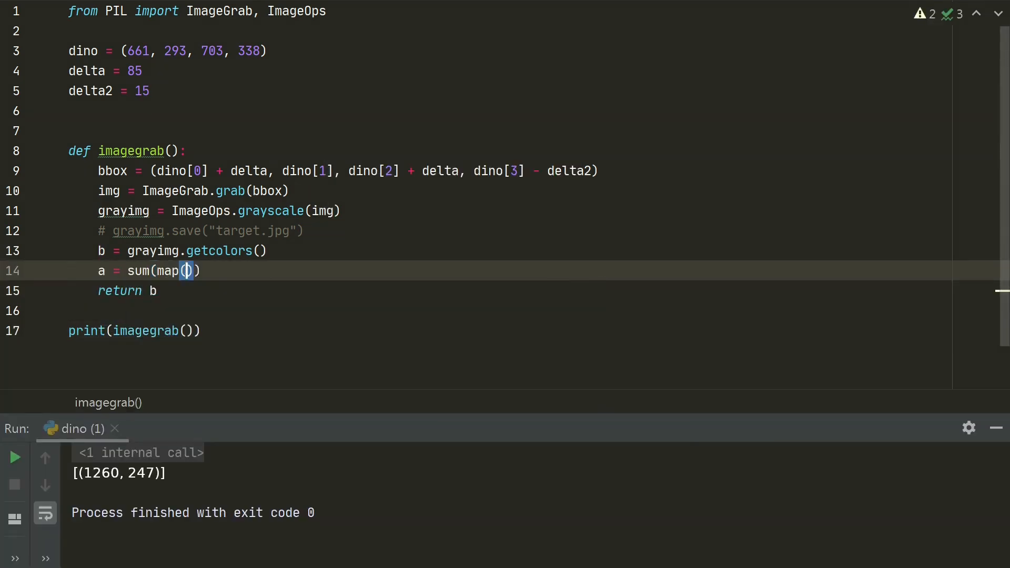
# Replace it with a = sum(map(sum, grayimg.getcolors())) and rerun to see the summed value.
pyautogui.write('sum, grayimg.getcolors()')
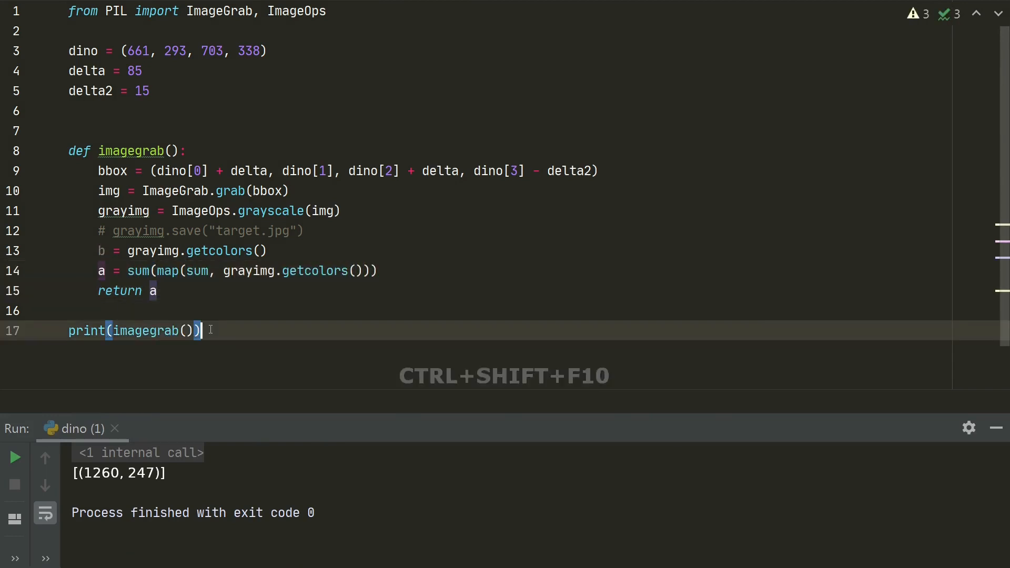
pyautogui.press('ctrl+shift+f10')
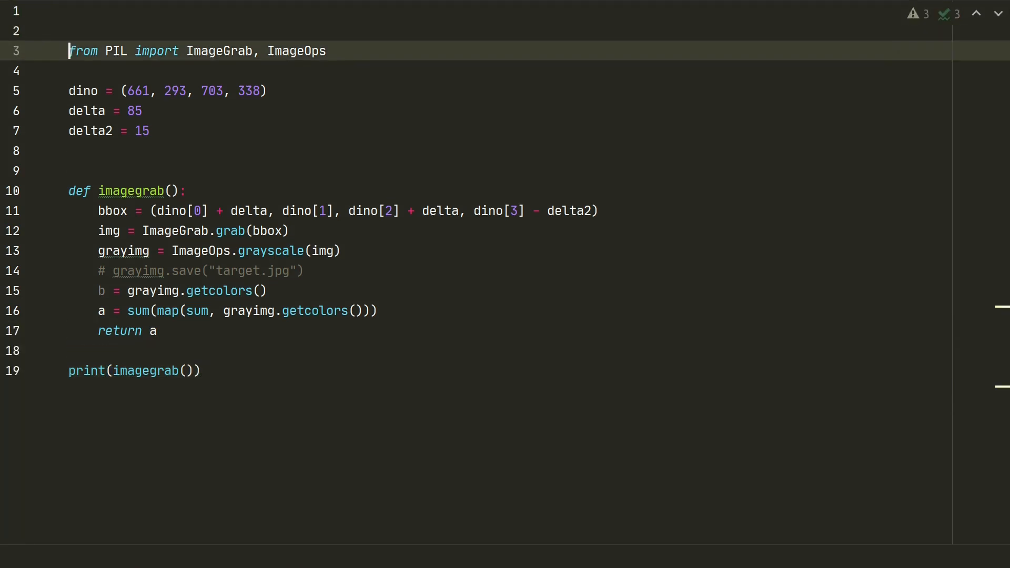
# Import pyautogui and sleep at the top and start a jump() function.
pyautogui.write('i')
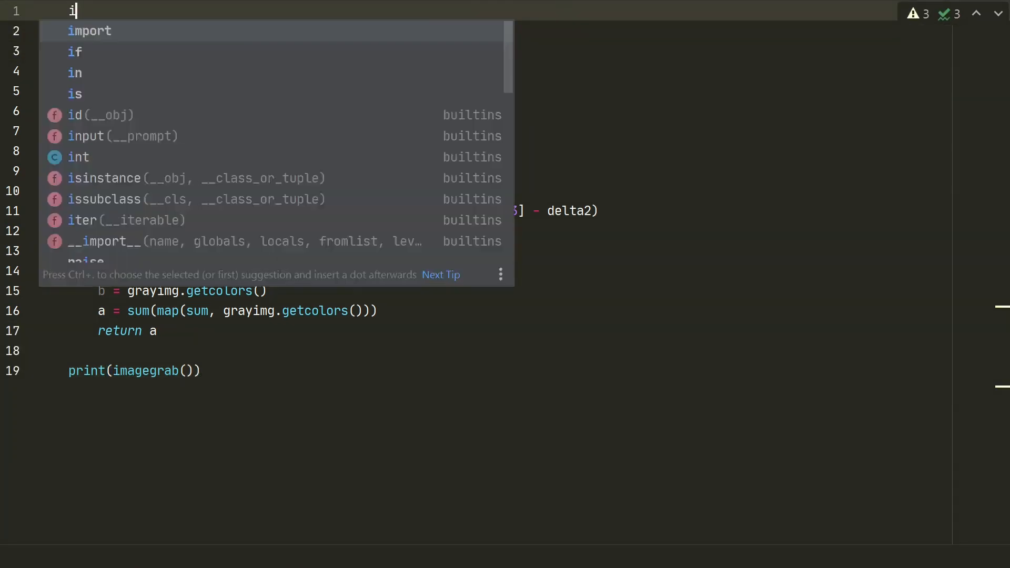
pyautogui.write('mport pyautogui')
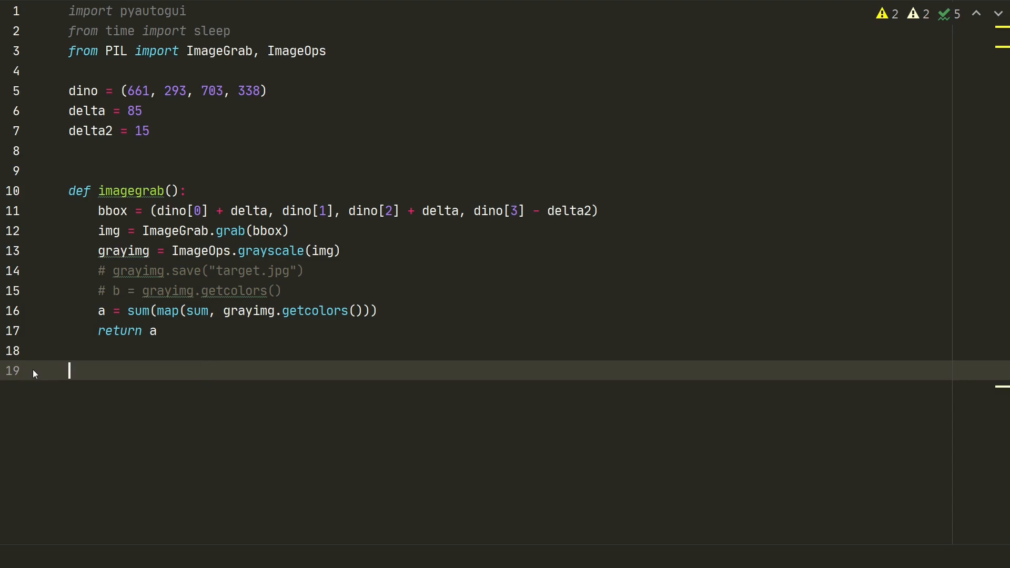
pyautogui.write('def jump():')
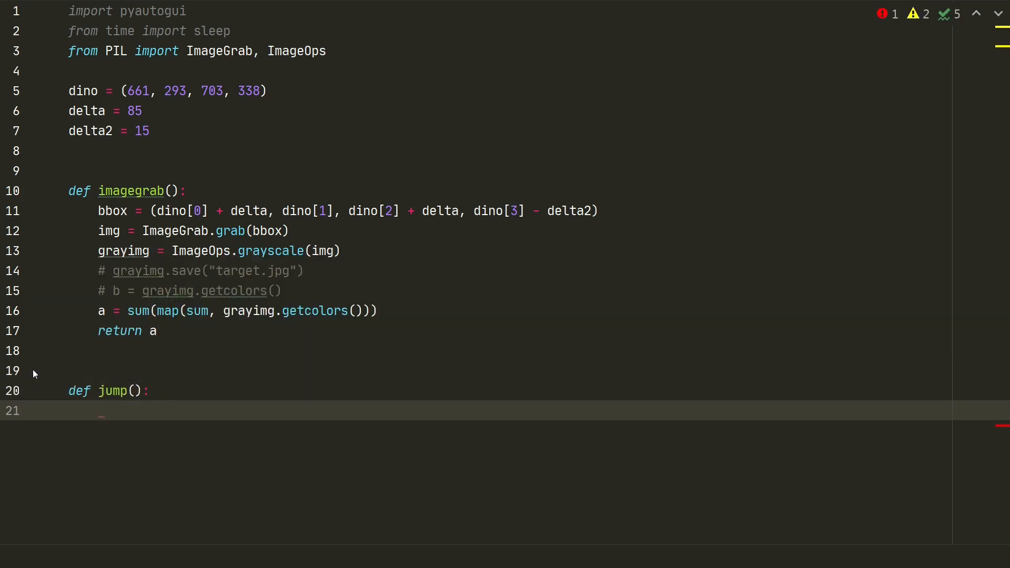
# Make jump() keyDown and keyUp 'space' with sleep(0.001) pauses.
pyautogui.write("pyautogui.keyDown('space')")
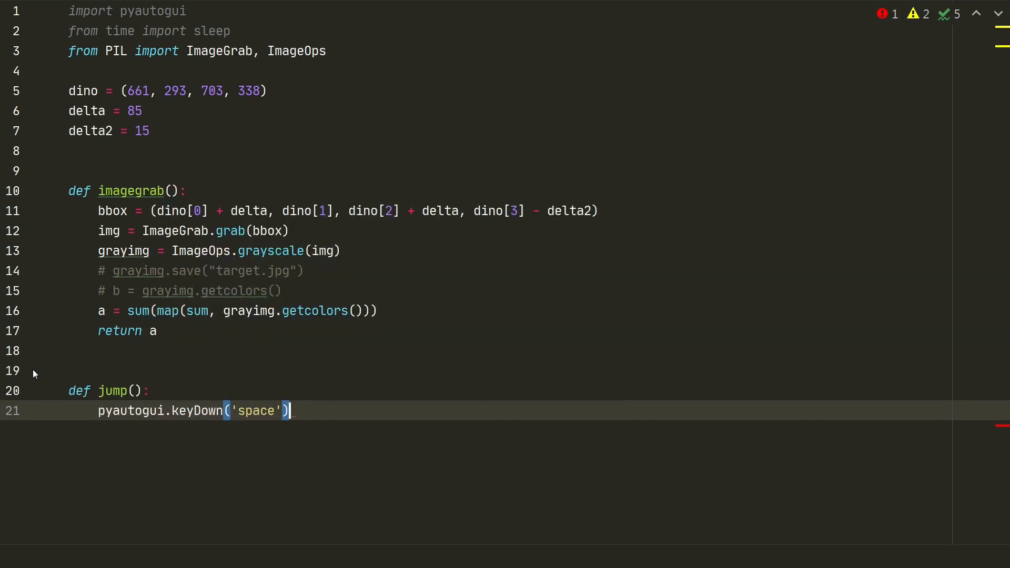
pyautogui.write('sleep(0.001')
pyautogui.write("pyautogui.keyUp('space")
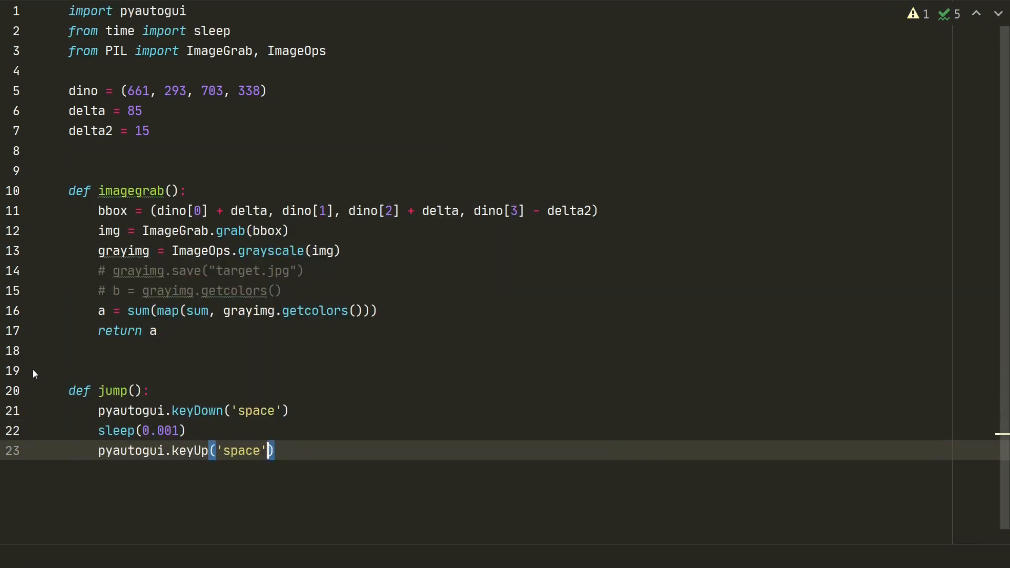
pyautogui.write('sleep(0.001)')
pyautogui.write('d')
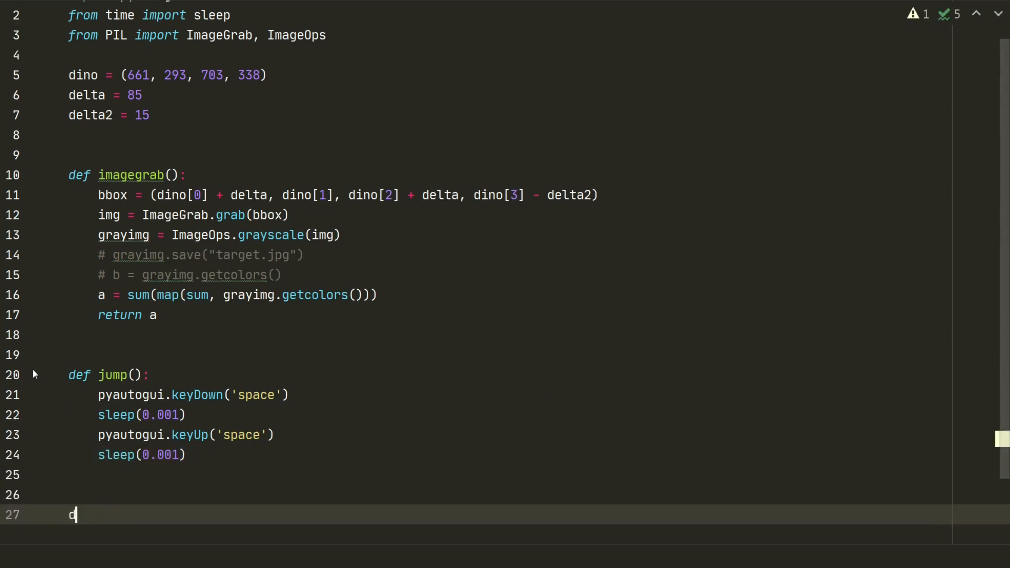
# Define restart() that calls pyautogui.click(replay).
pyautogui.write('ef restart():')
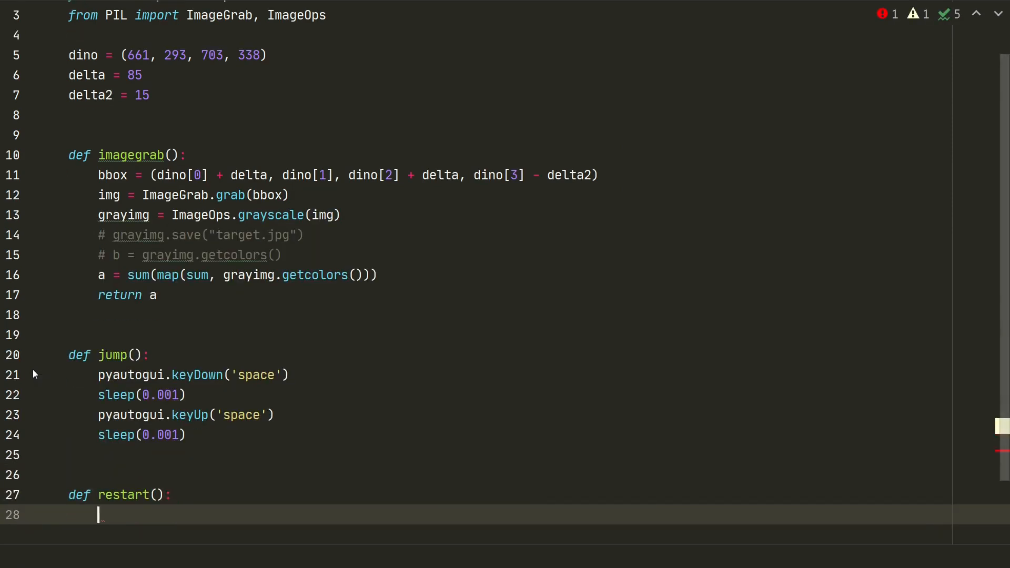
pyautogui.write('pyautogui')
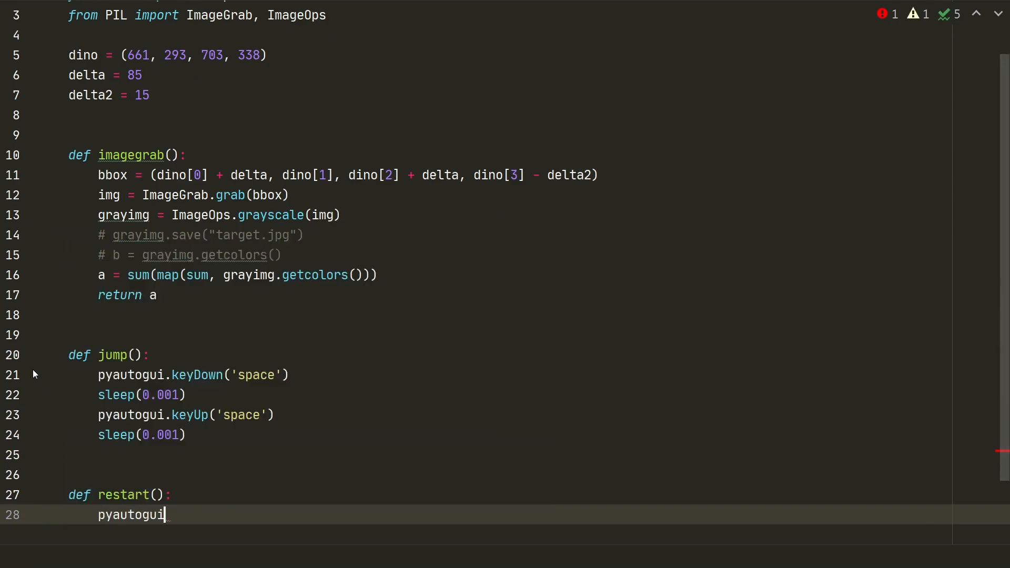
pyautogui.write('.click(replay)')
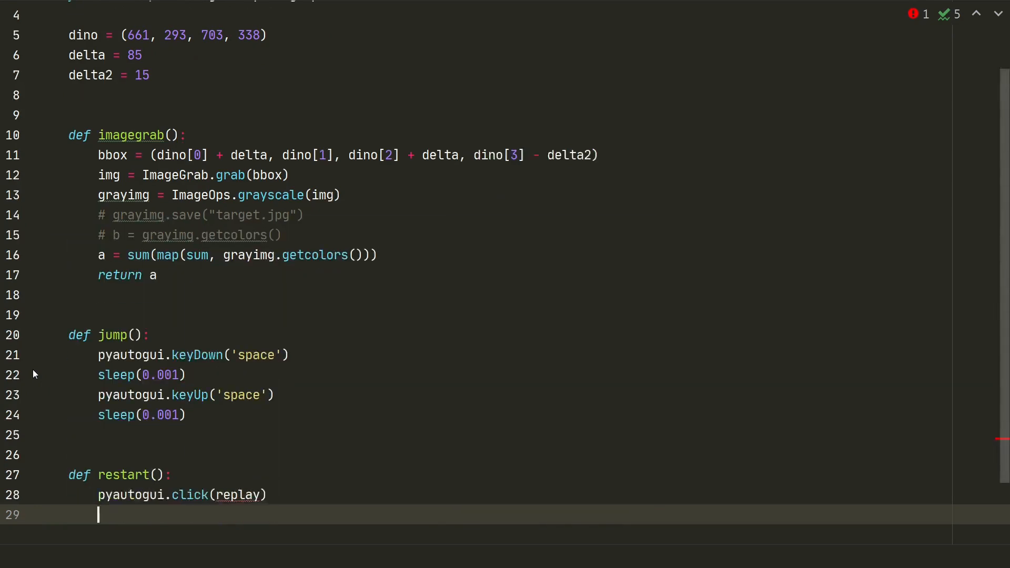
# Write main() calling restart() then looping forever, jumping when imagegrab() != 1507, with a __main__ guard.
pyautogui.write('def main():')
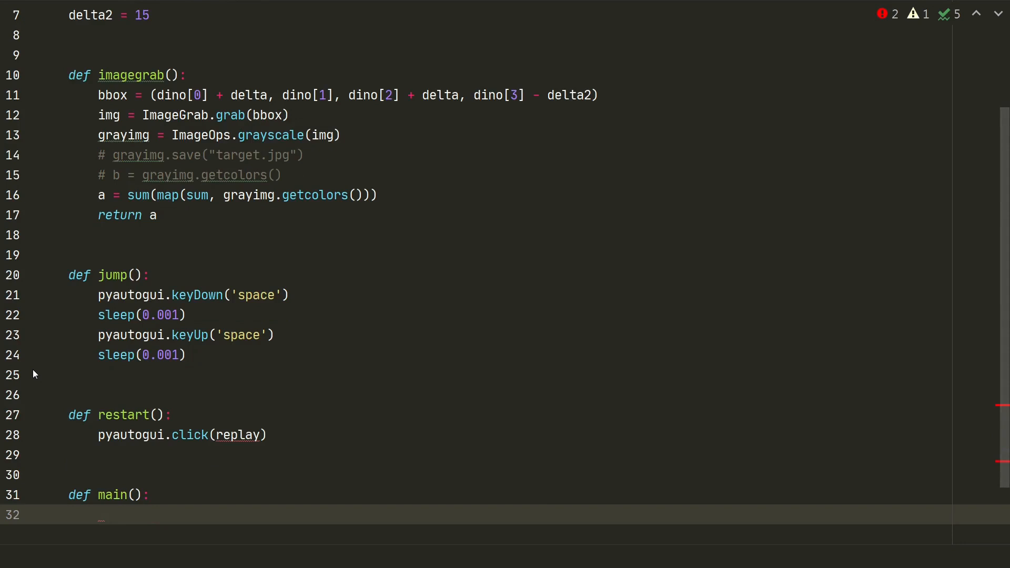
pyautogui.write('restart()')
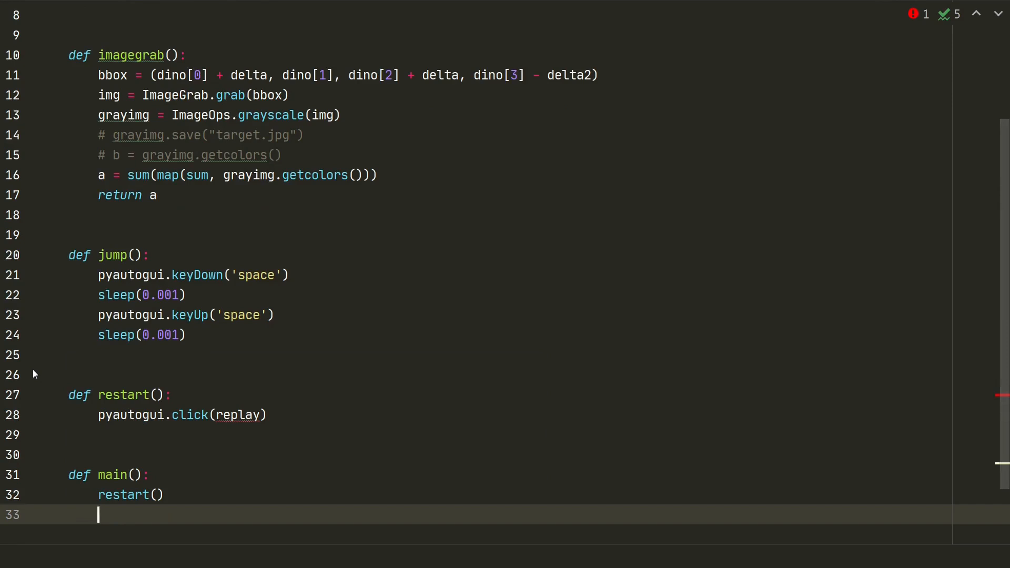
pyautogui.write('imagegrab(')
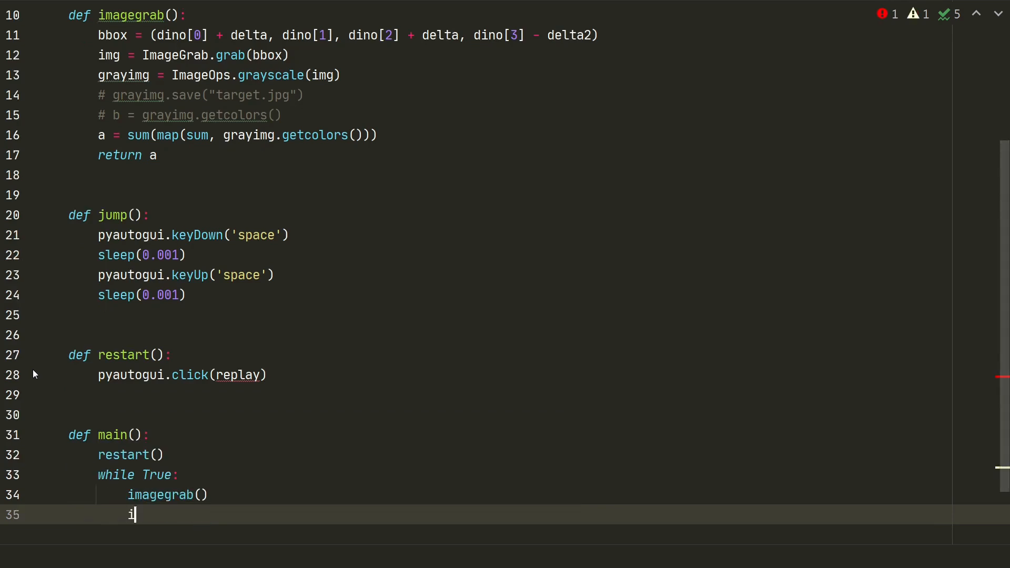
pyautogui.write('f (imagegrab() != 1507):')
pyautogui.write('jump(')
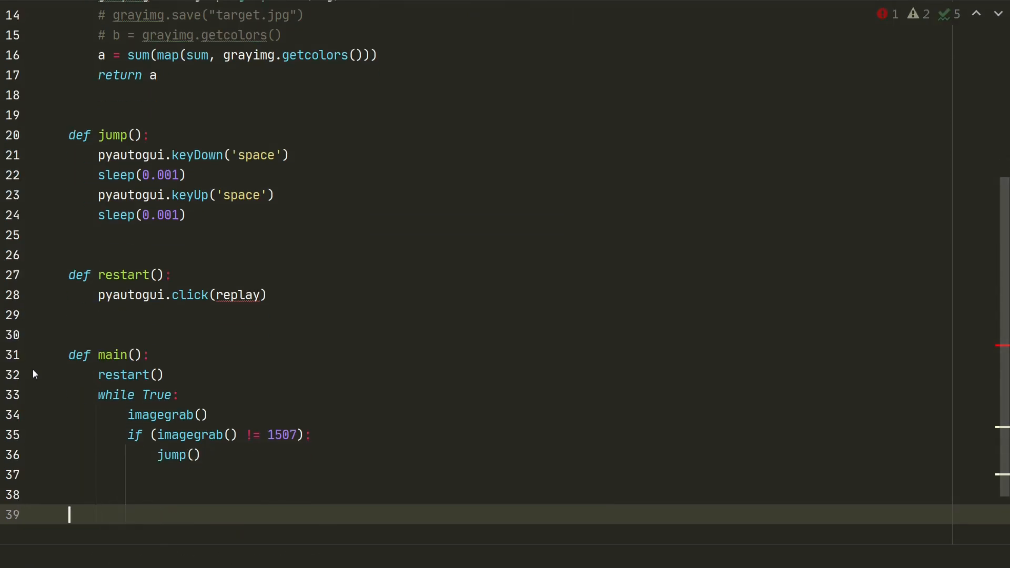
pyautogui.write('if __name__ =')
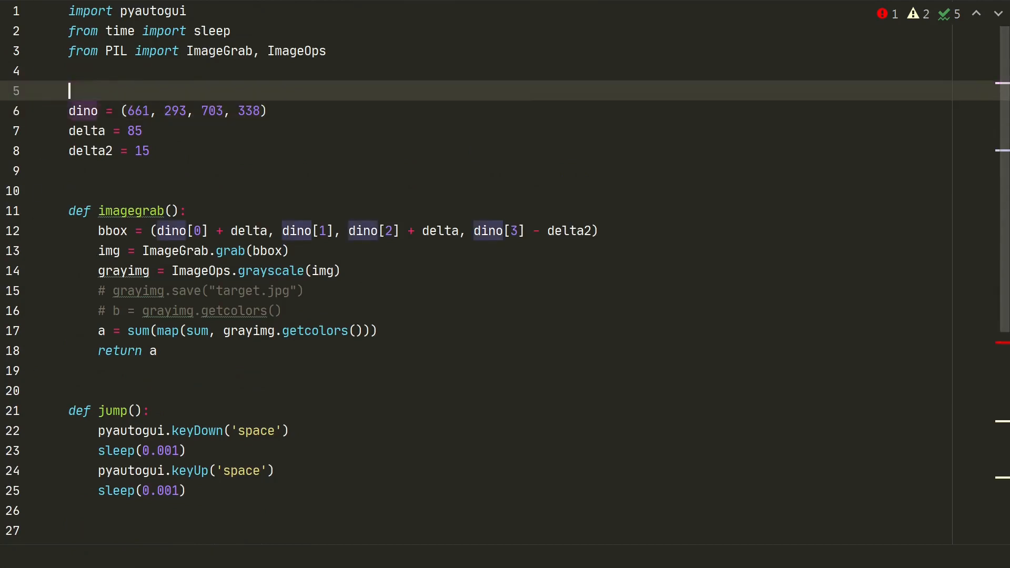
# Define replay = (962, 292), run the bot and let it jump the dino over cacti.
pyautogui.write('replay = (962, 292)')
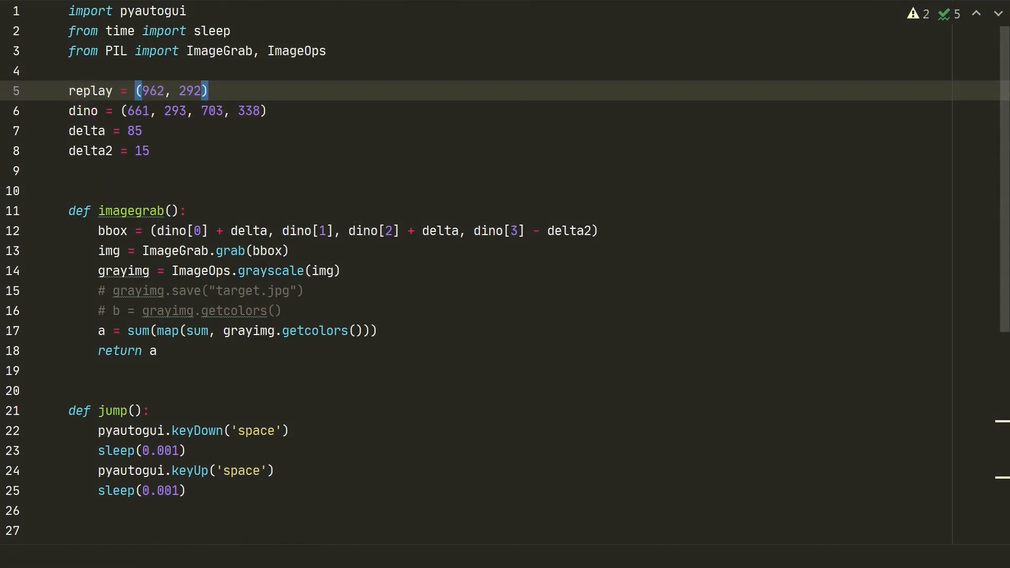
pyautogui.rightClick(116, 435)
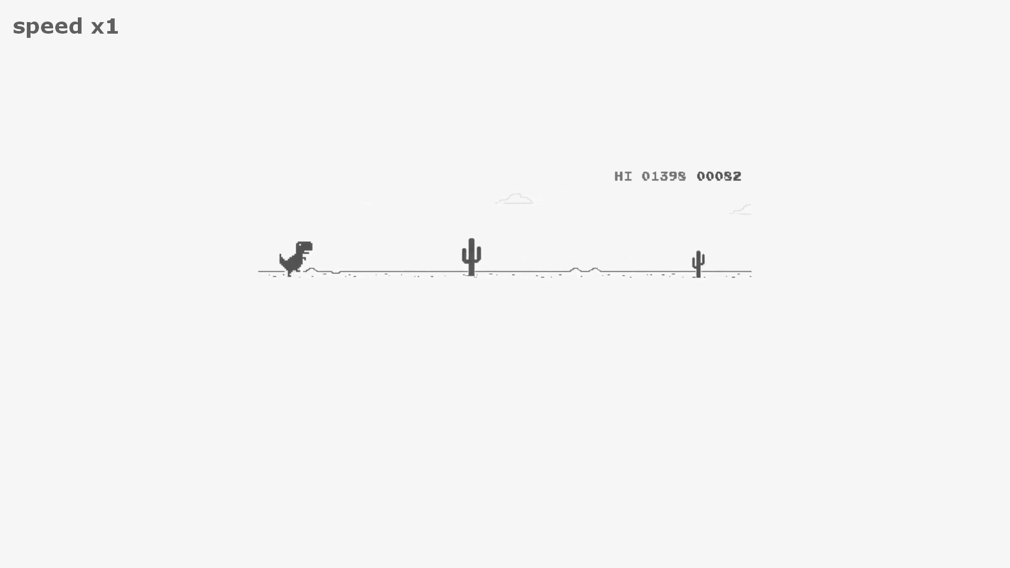
pyautogui.press('space')
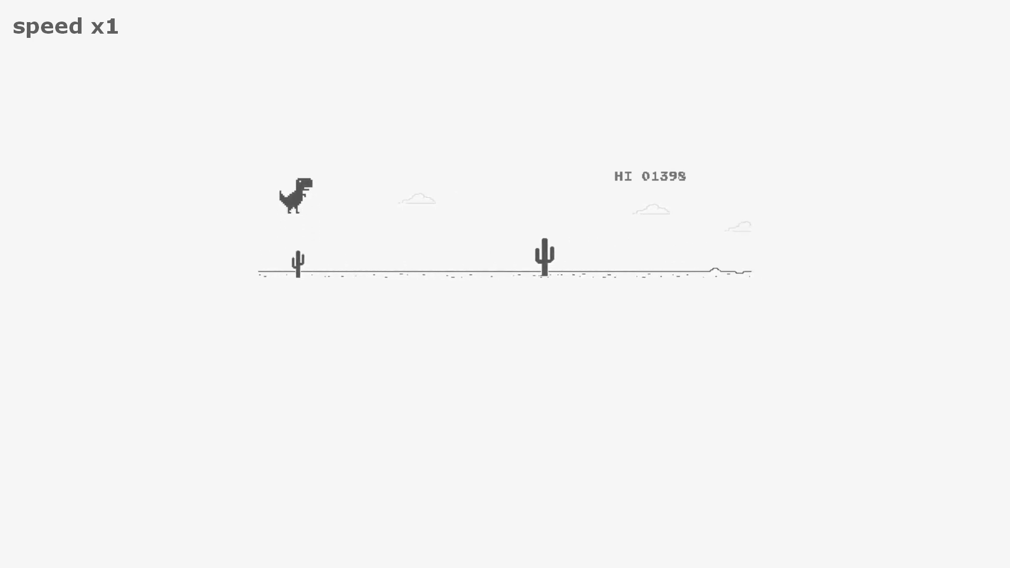